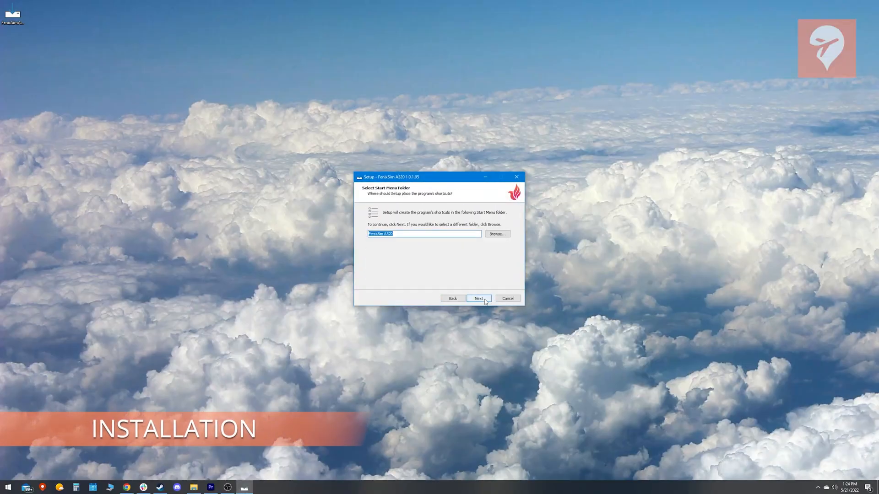
Keep the default FenixSim A320 Start Menu folder and finish the installer.
{"action": "left_click", "coordinate": [478, 298]}
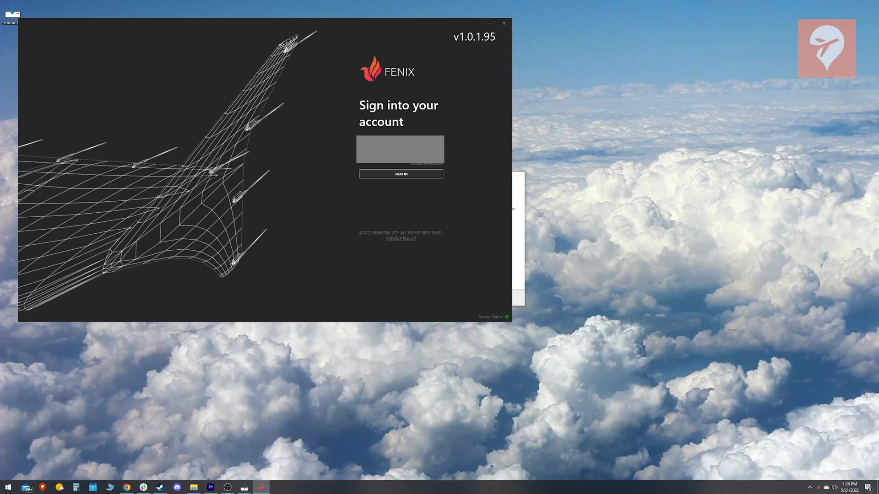
{"action": "left_click", "coordinate": [400, 174]}
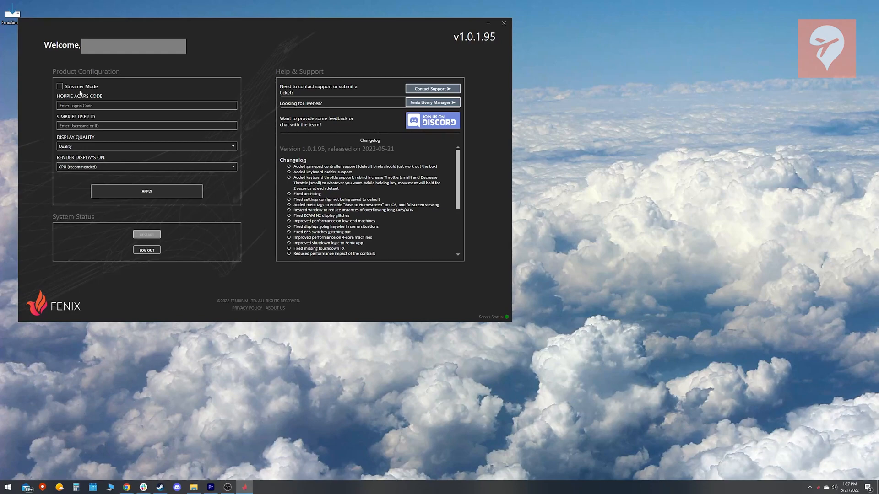
{"action": "left_click", "coordinate": [145, 105]}
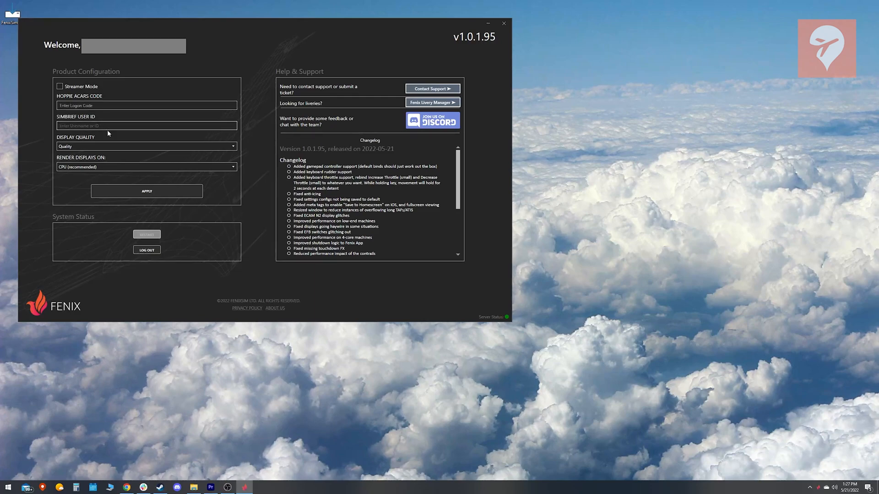
{"action": "type", "text": "sjt375"}
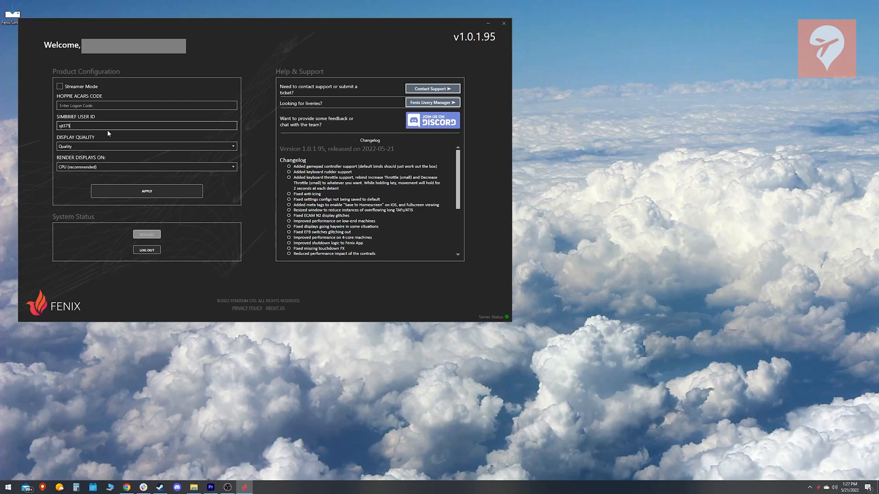
Apply Performance display quality with displays rendered on the Intel HD Graphics 630.
{"action": "left_click", "coordinate": [147, 146]}
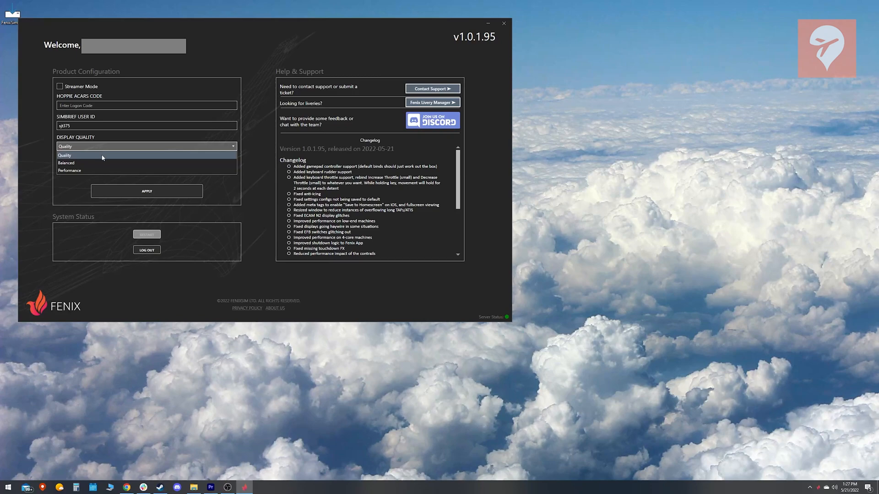
{"action": "left_click", "coordinate": [69, 170]}
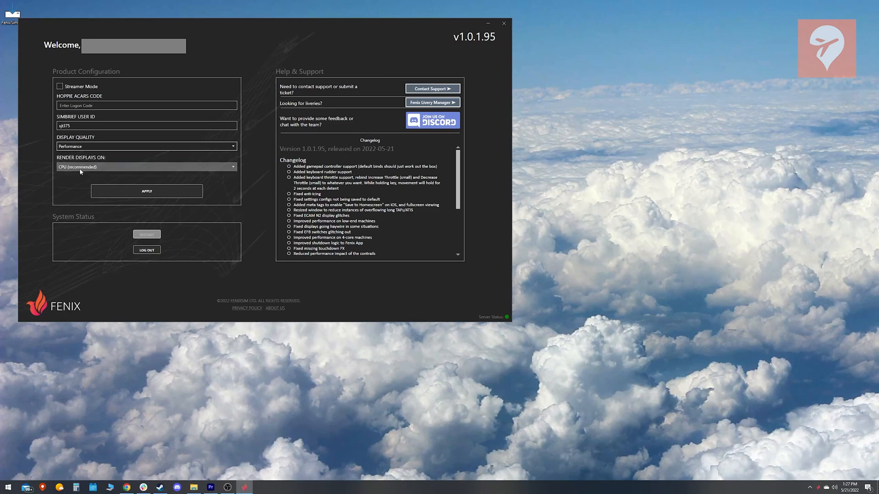
{"action": "left_click", "coordinate": [146, 166]}
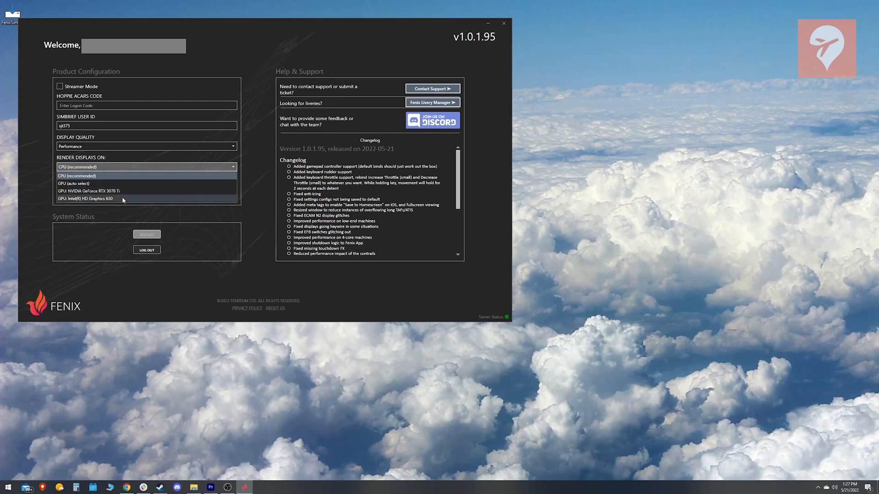
{"action": "left_click", "coordinate": [85, 199]}
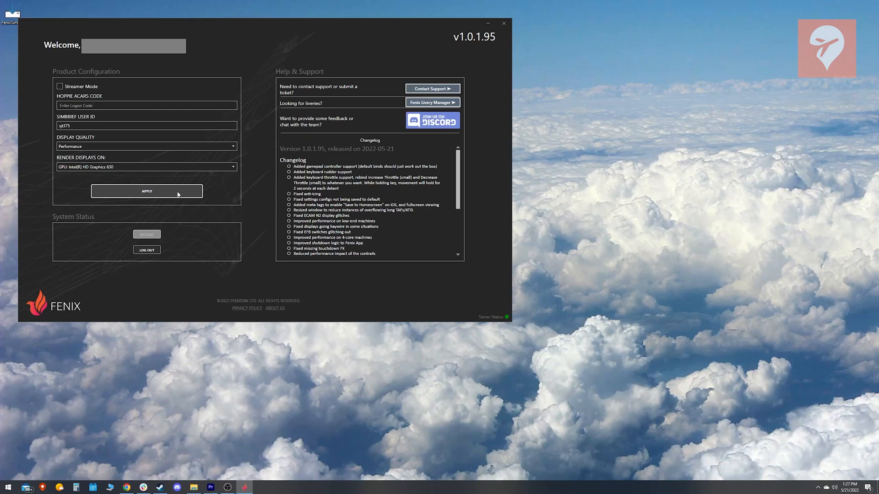
{"action": "left_click", "coordinate": [431, 101]}
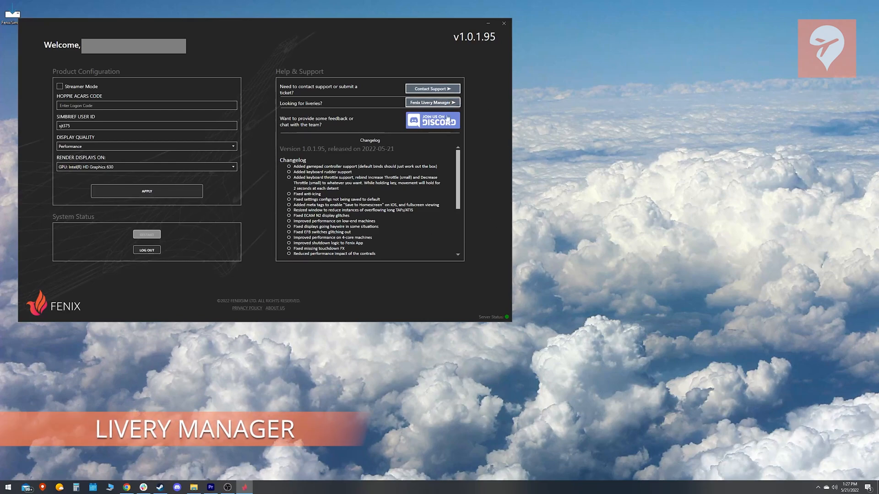
Maximize the Livery Manager and page through the A320 liveries, installing the Airbus ones.
{"action": "left_click", "coordinate": [431, 101]}
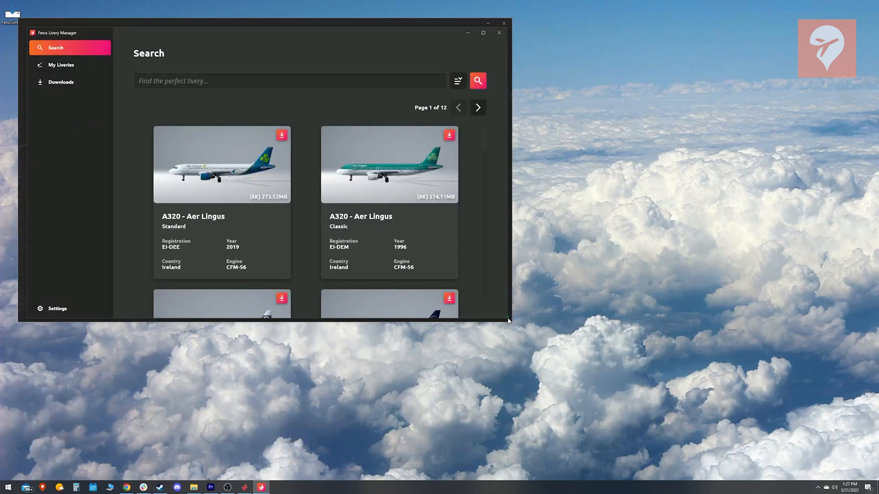
{"action": "left_click", "coordinate": [483, 33]}
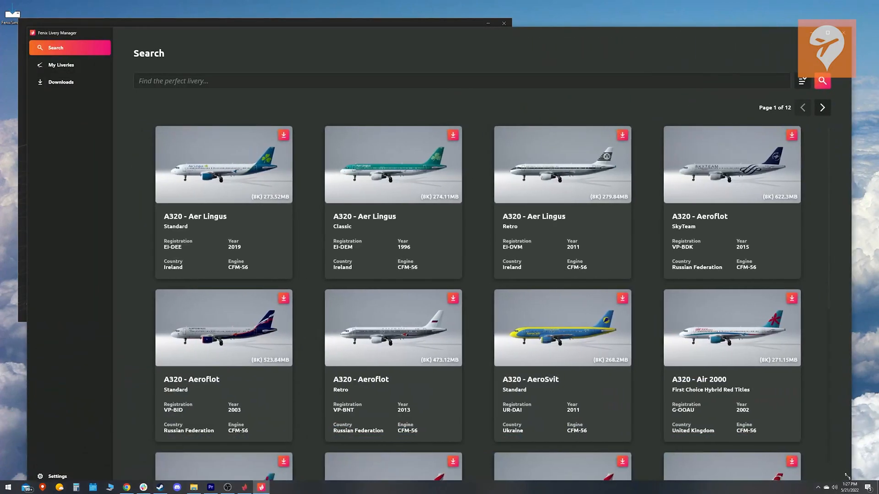
{"action": "scroll", "scroll_direction": "down", "scroll_amount": 3}
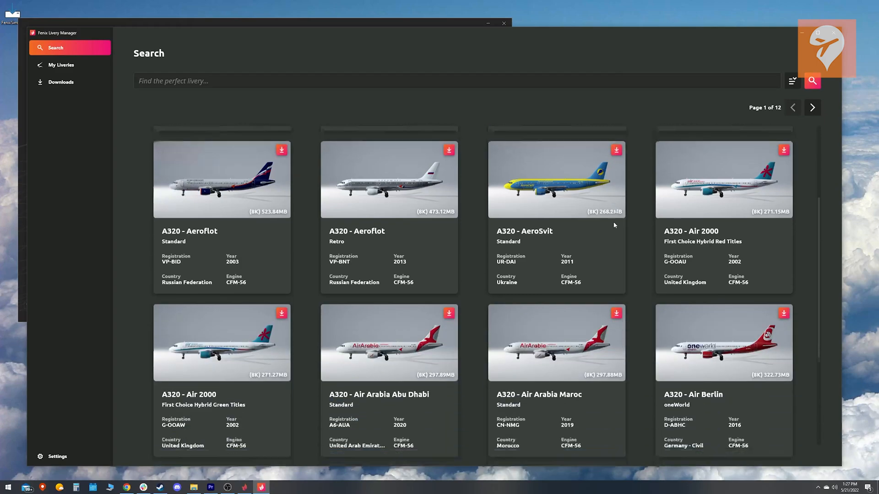
{"action": "left_click", "coordinate": [811, 107]}
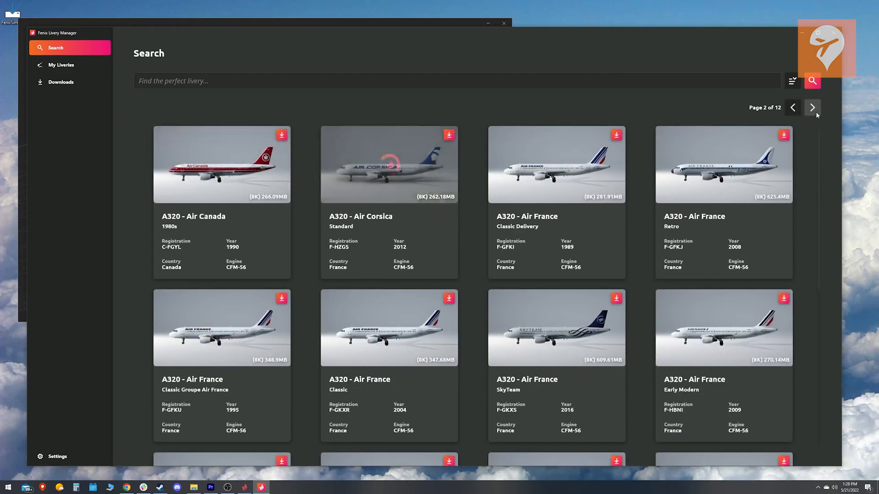
{"action": "scroll", "scroll_direction": "down", "scroll_amount": 3}
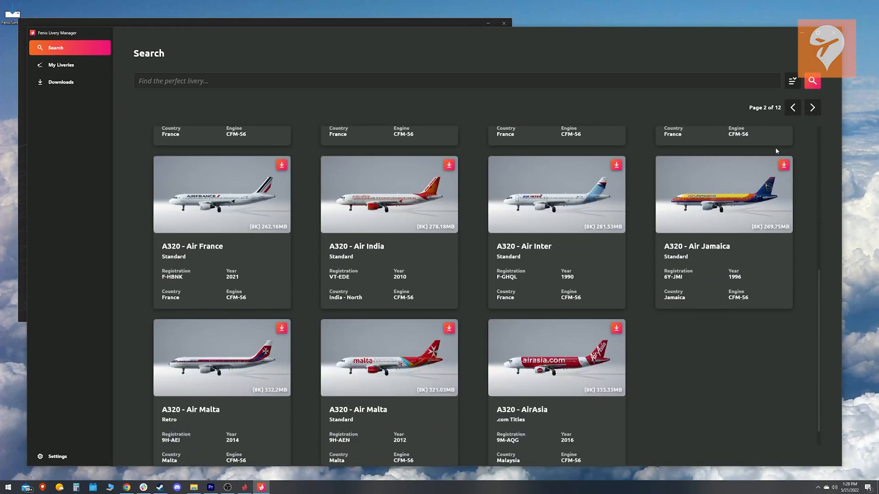
{"action": "left_click", "coordinate": [812, 107]}
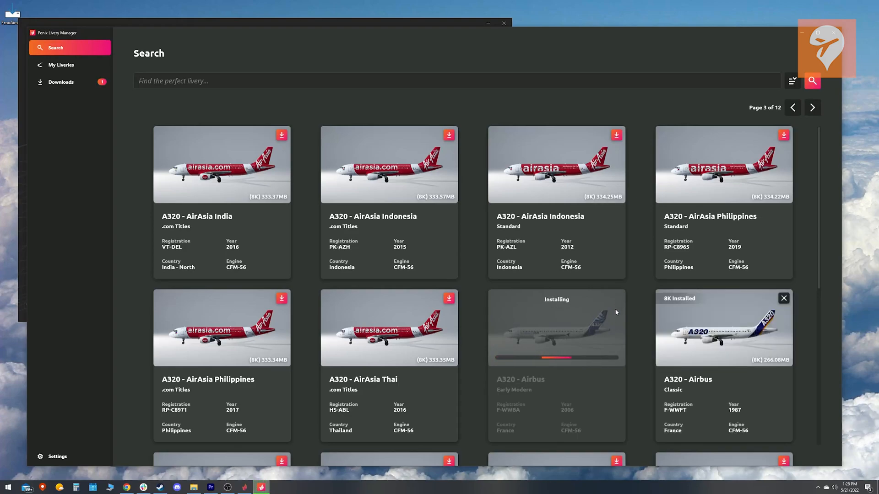
Show the livery filters and choose a different resolution filter.
{"action": "left_click", "coordinate": [790, 80]}
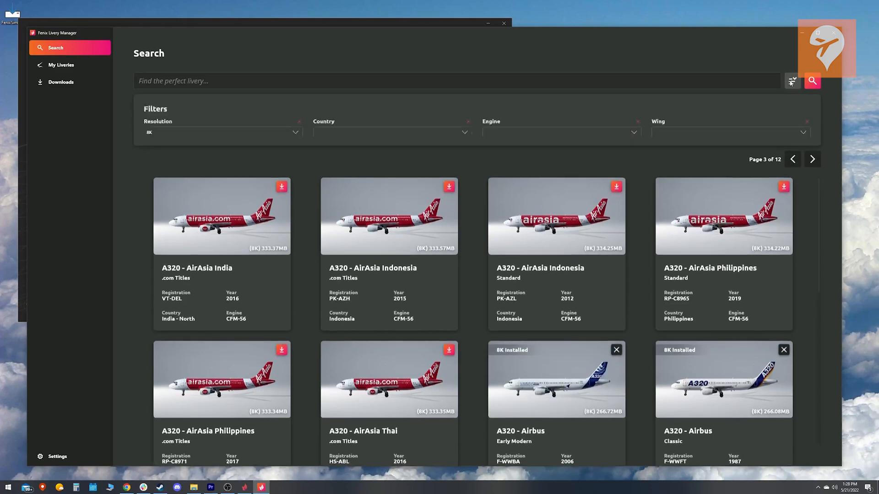
{"action": "left_click", "coordinate": [220, 132]}
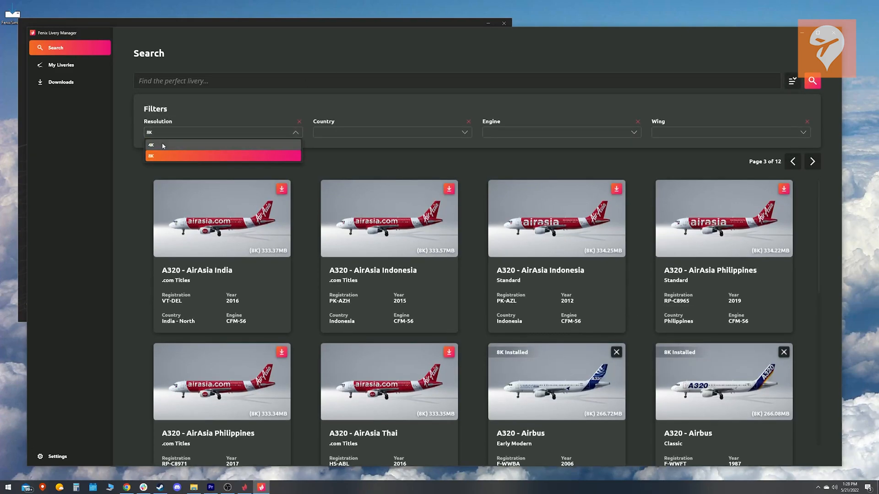
{"action": "left_click", "coordinate": [151, 146]}
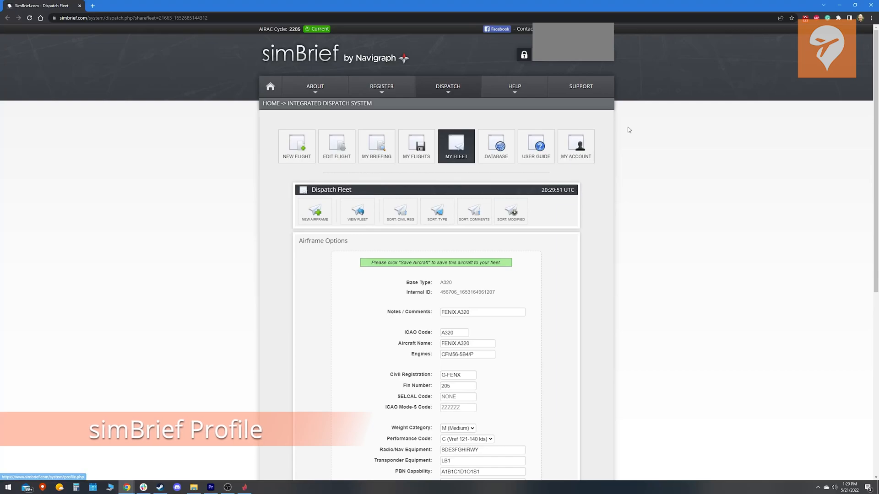
Convert the Fenix A320 airframe weights to pounds and save it to the fleet.
{"action": "scroll", "scroll_direction": "down", "scroll_amount": 3}
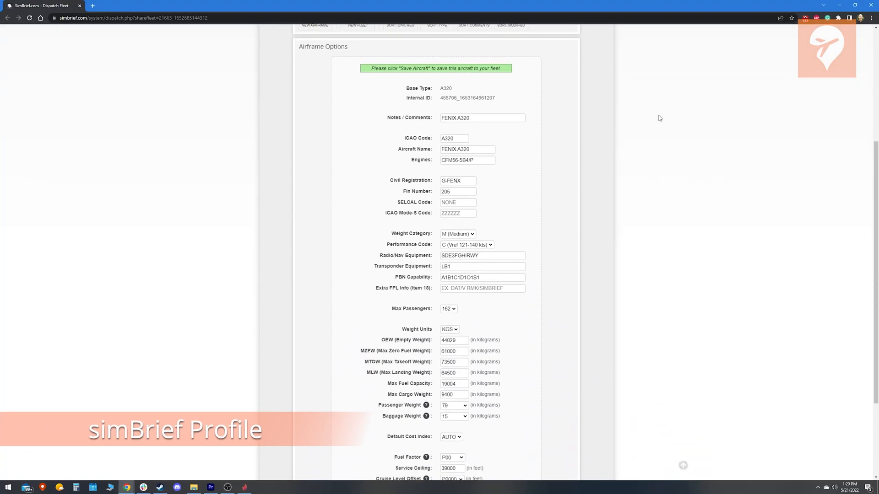
{"action": "scroll", "scroll_direction": "down", "scroll_amount": 3}
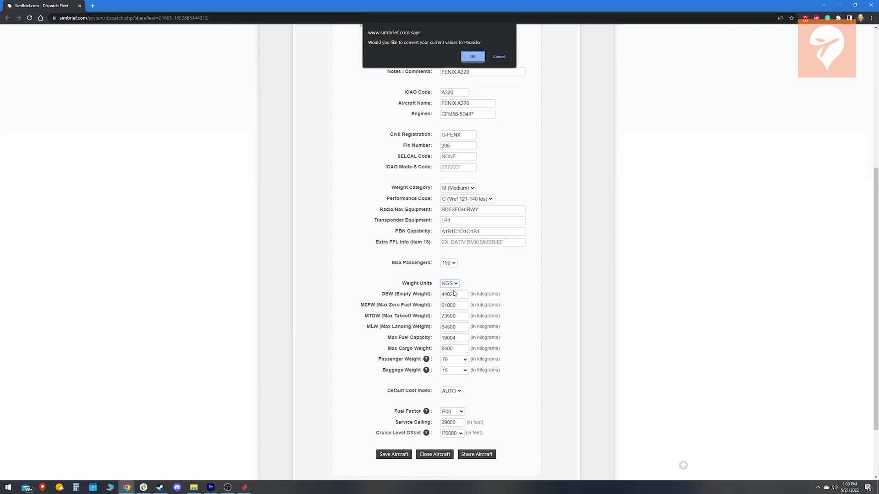
{"action": "left_click", "coordinate": [473, 56]}
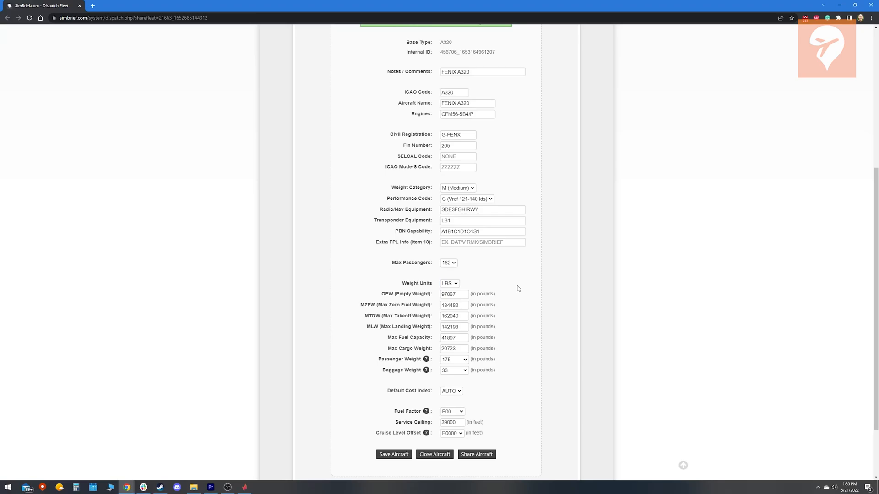
{"action": "left_click", "coordinate": [394, 455]}
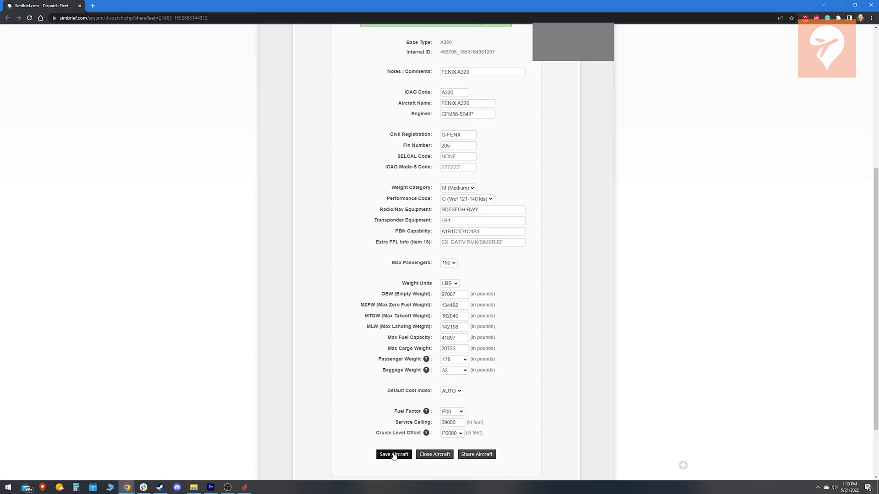
{"action": "left_click", "coordinate": [394, 454]}
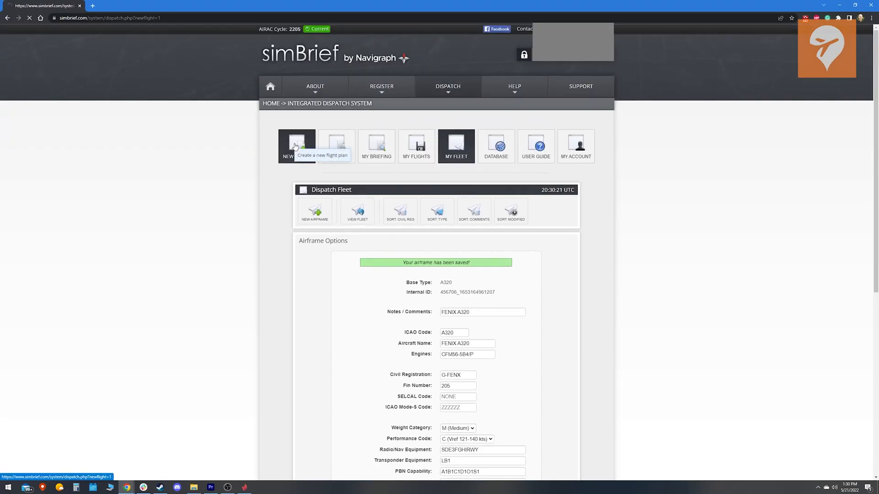
Start a new flight plan using the saved Fenix A320 airframe.
{"action": "left_click", "coordinate": [296, 145]}
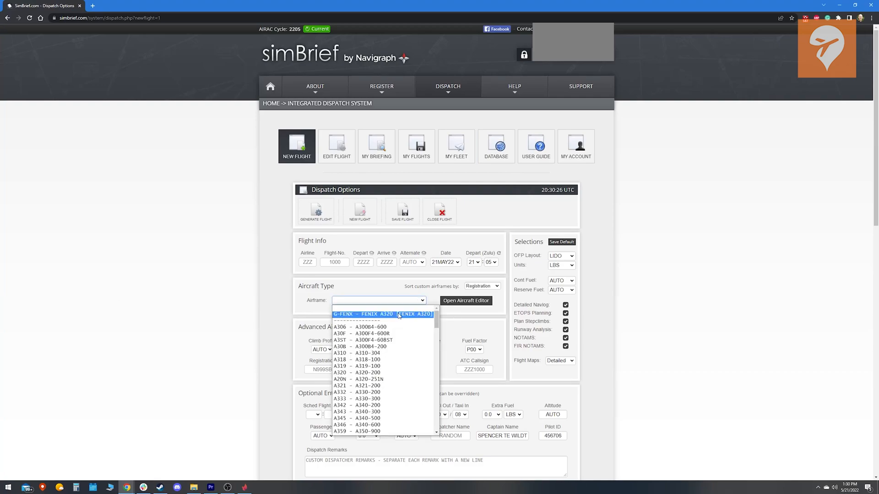
{"action": "left_click", "coordinate": [383, 314]}
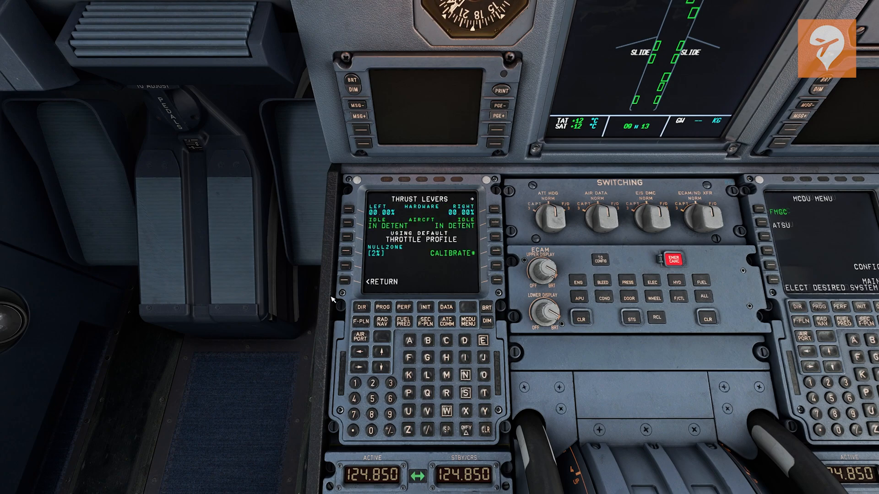
{"action": "mouse_move", "coordinate": [248, 301]}
{"action": "type", "text": "5"}
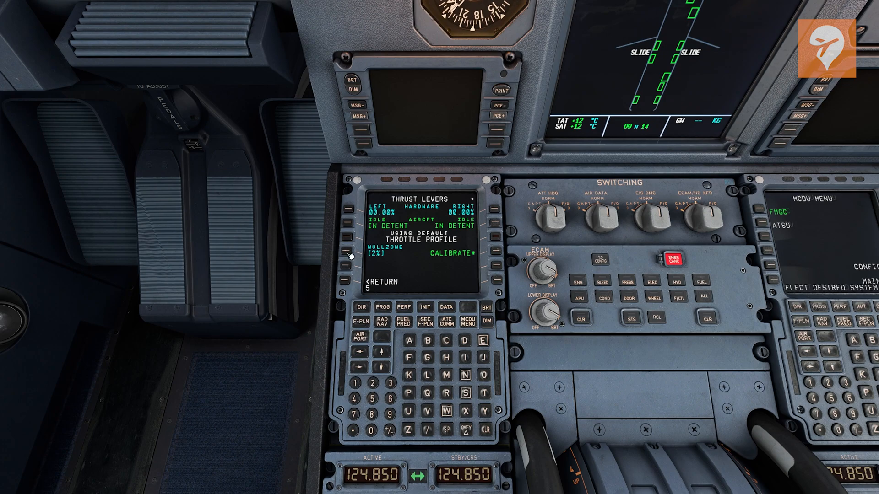
Set the thrust lever nullzone from the scratchpad on the MCDU THRUST LEVERS page.
{"action": "left_click", "coordinate": [361, 375]}
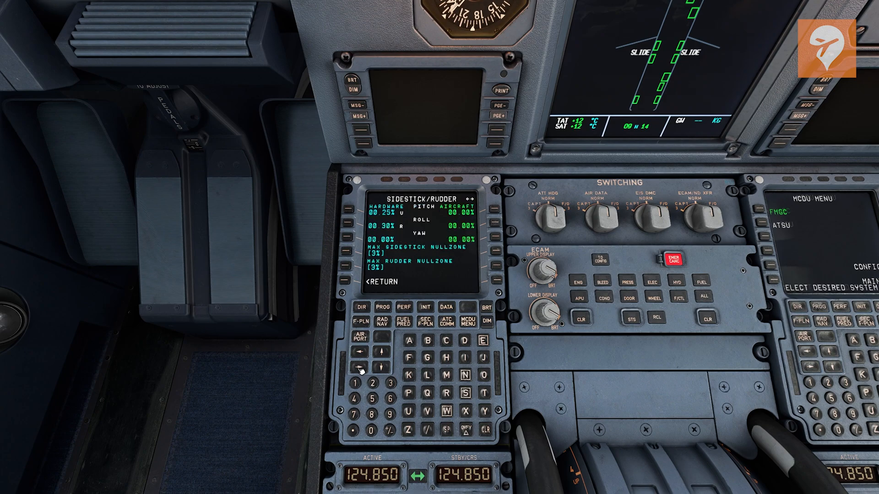
{"action": "mouse_move", "coordinate": [343, 352]}
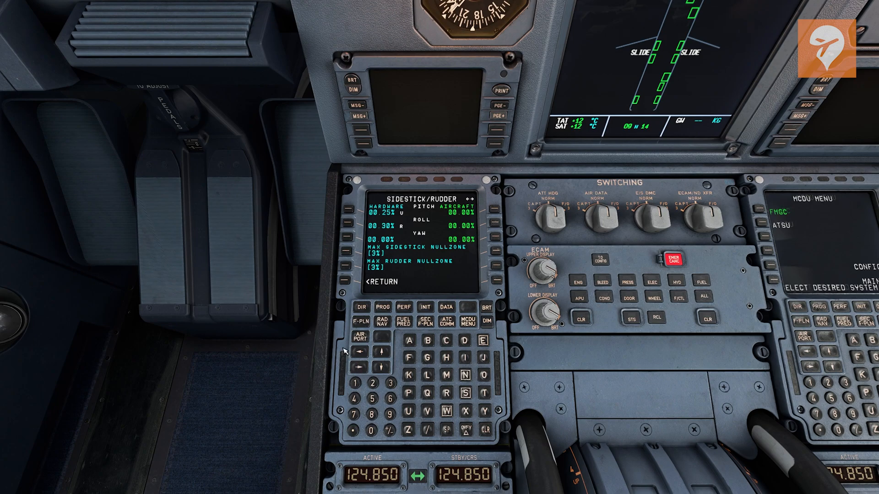